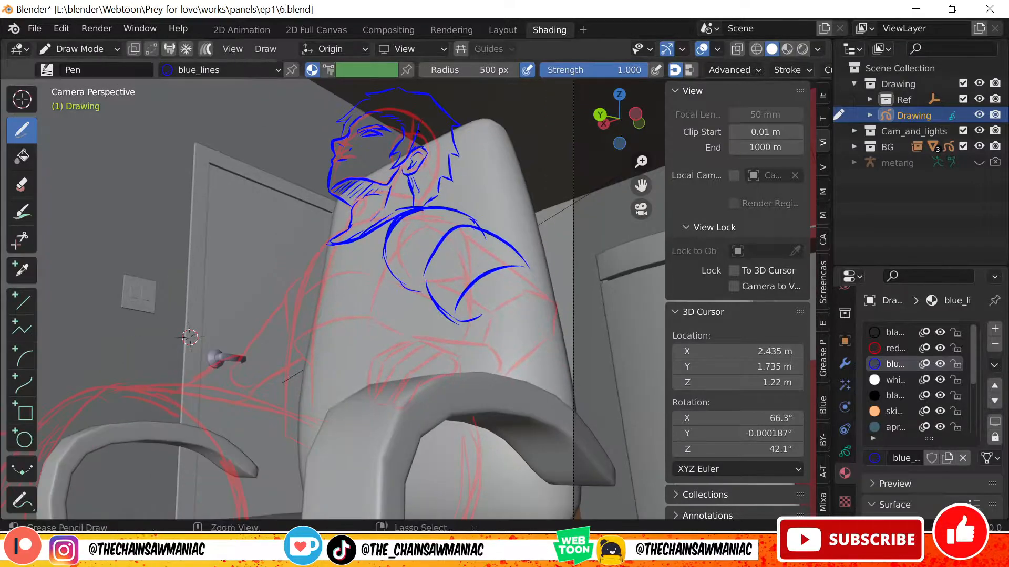
- Begin inking the man's ear with a black Pen stroke over the blue sketch
key(Tab)
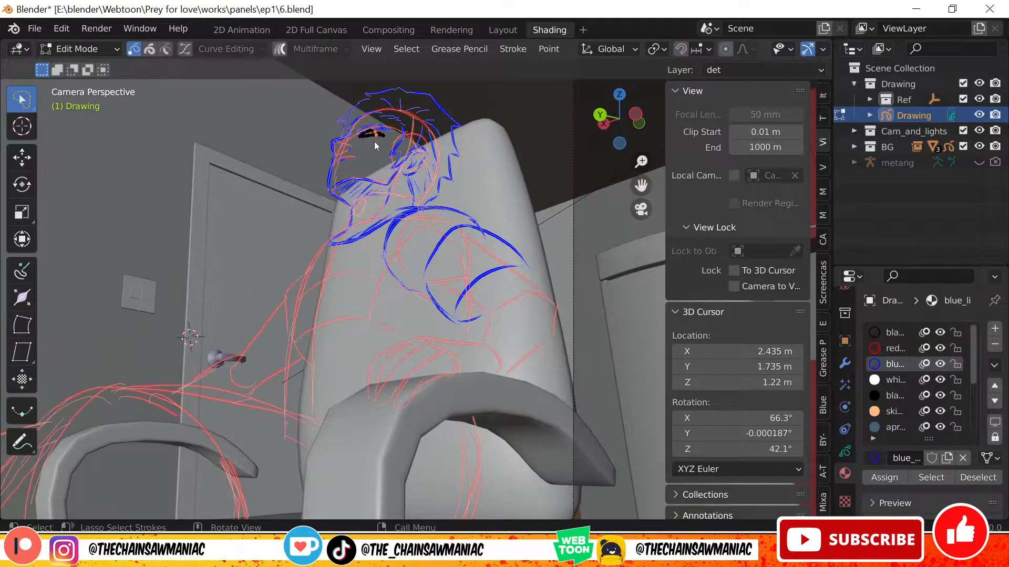
click(78, 48)
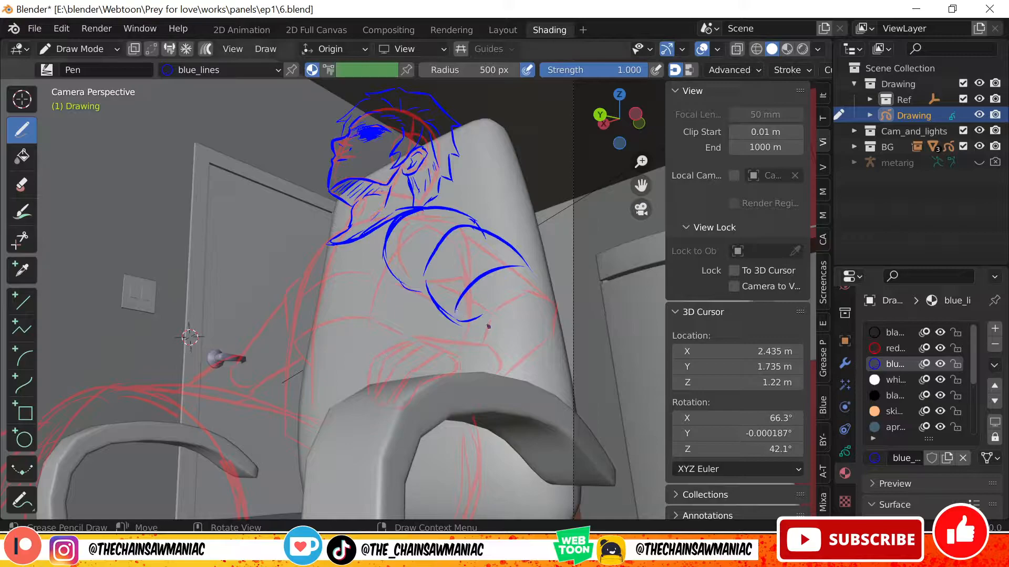
drag(400, 412, 508, 375)
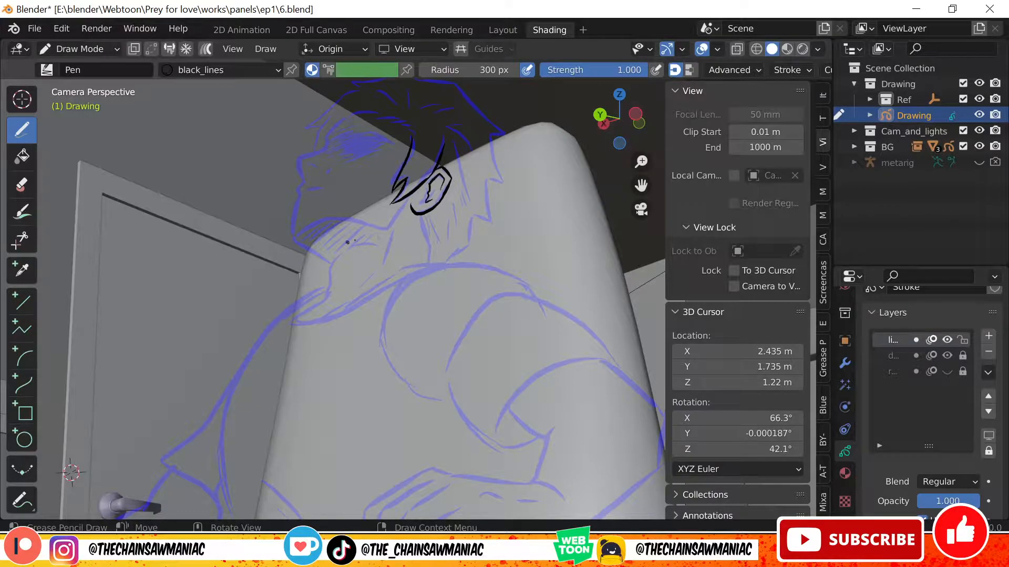
- Ink black line art over the torso, arm, hand, then the chair and legs
drag(340, 160, 309, 213)
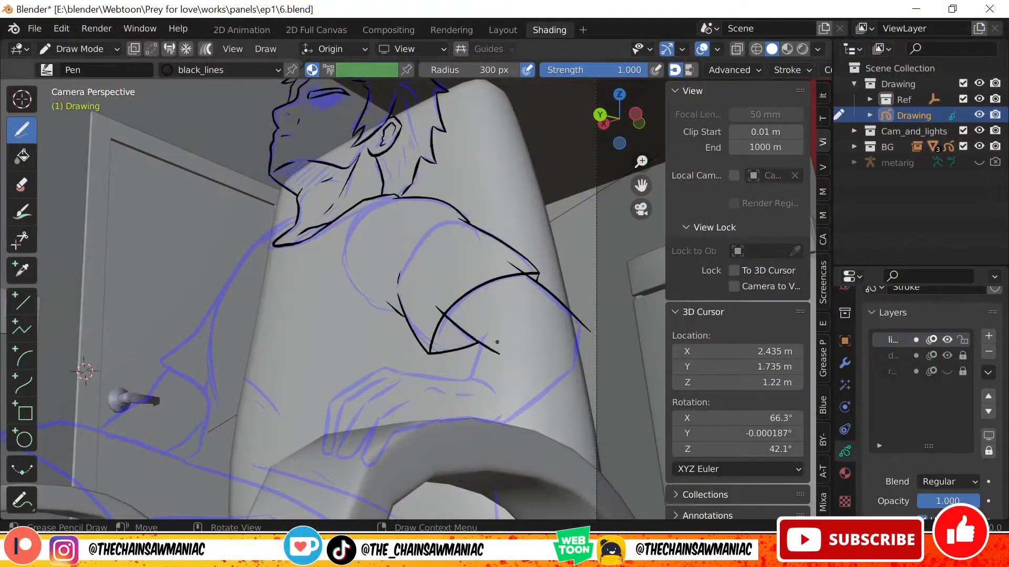
click(21, 240)
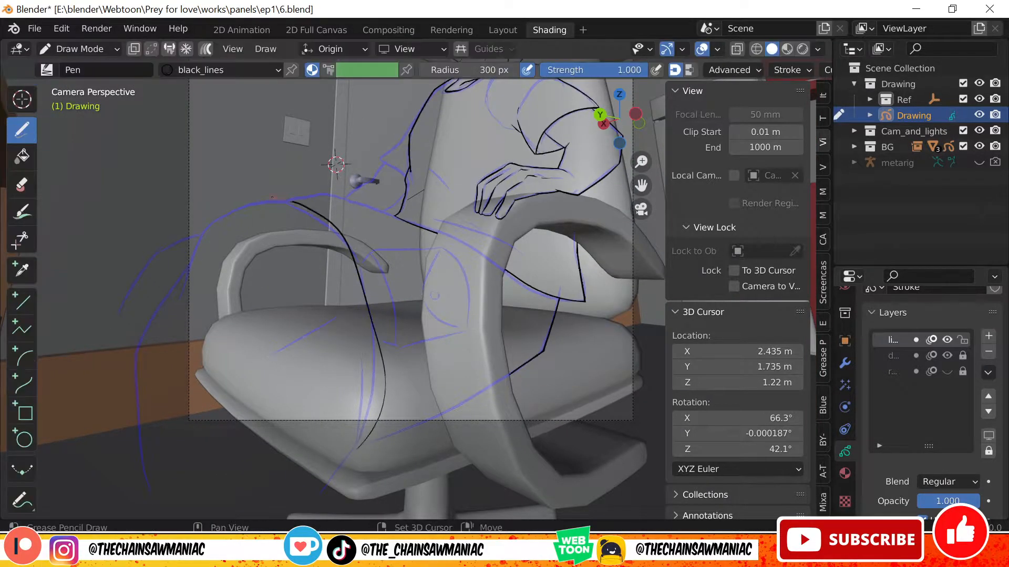
drag(297, 202, 399, 251)
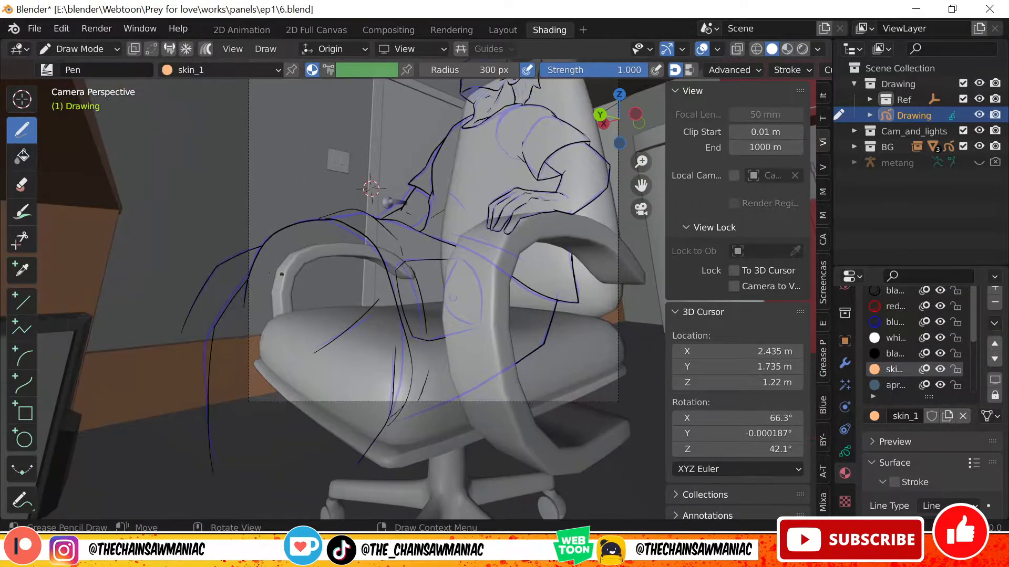
- Select the skin fill material to start colouring the man
click(21, 157)
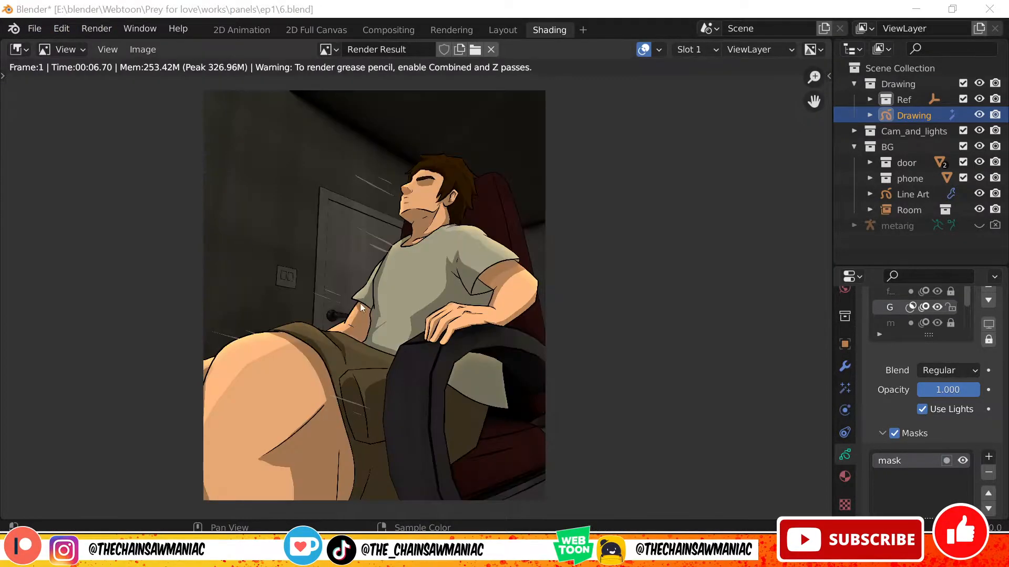
- Save the office chair panel file and render the next scene with F12
click(35, 28)
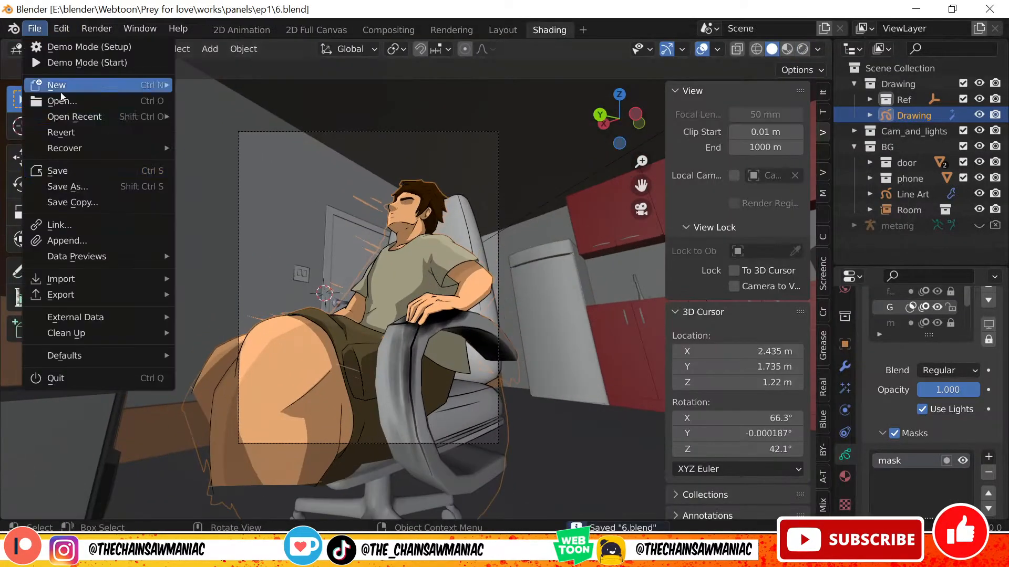
click(438, 250)
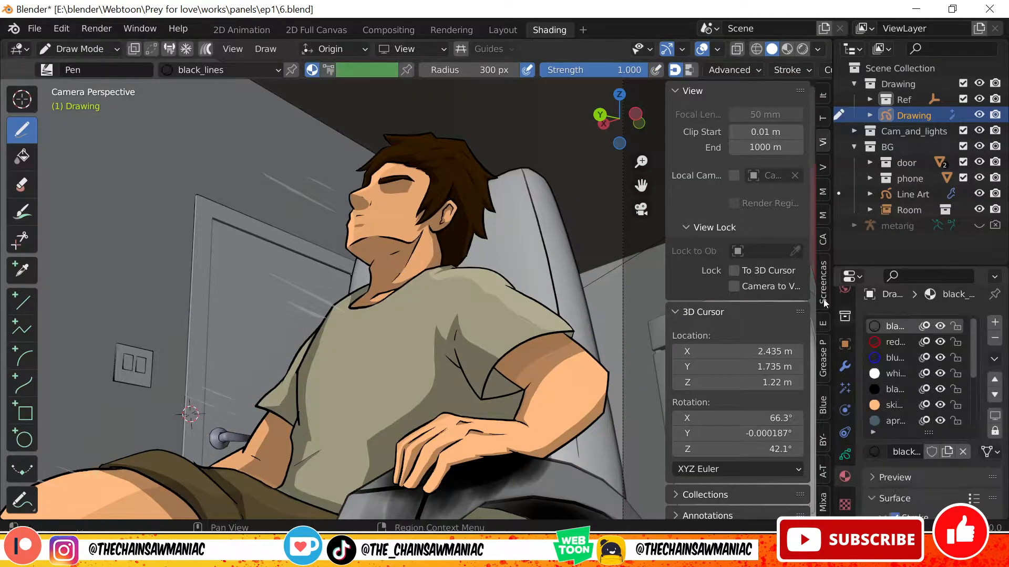
key(F12)
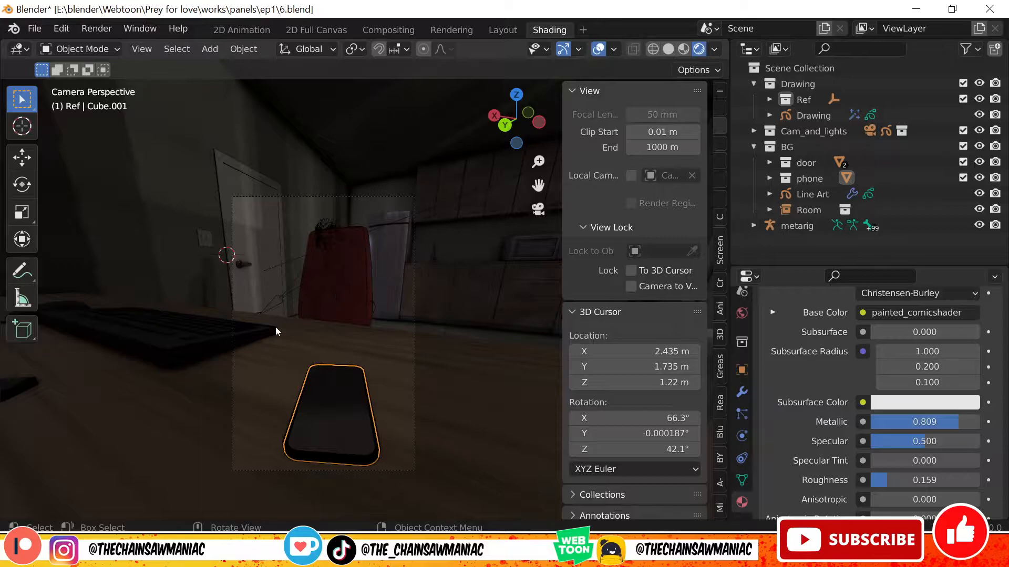
- Add the phones Grease Pencil drawing with a glowing screen and enter UV Editing
click(502, 30)
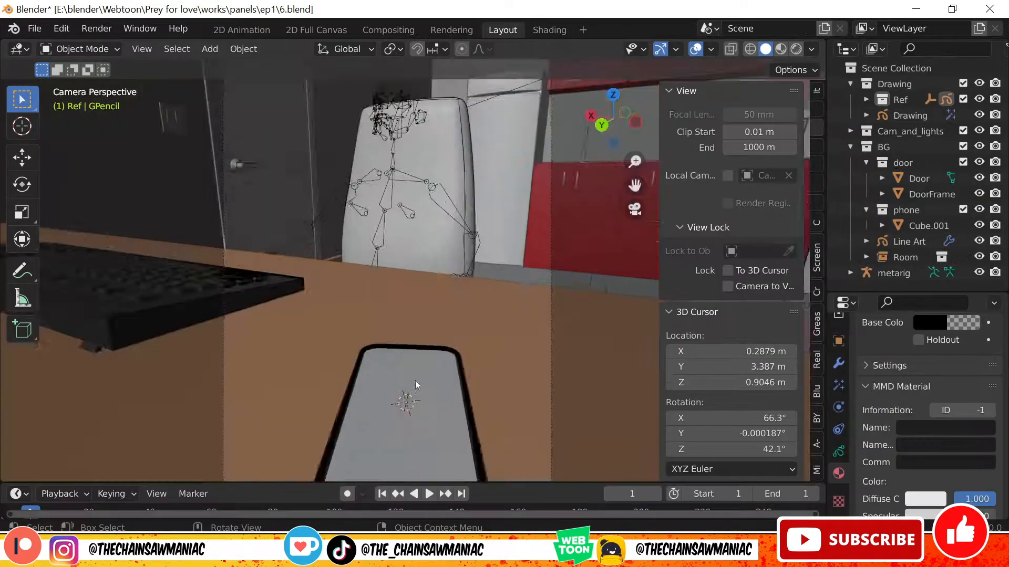
click(909, 242)
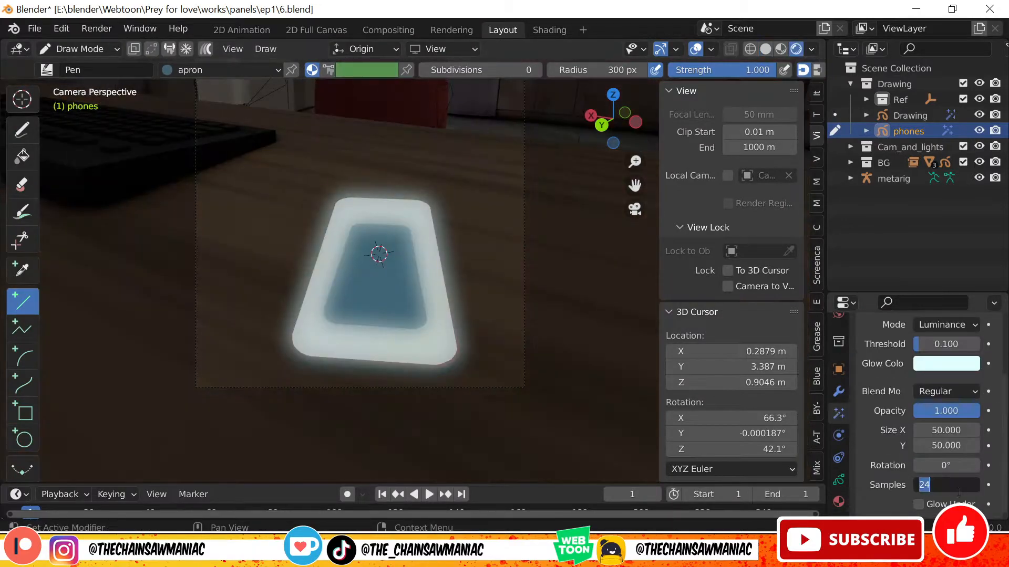
click(603, 30)
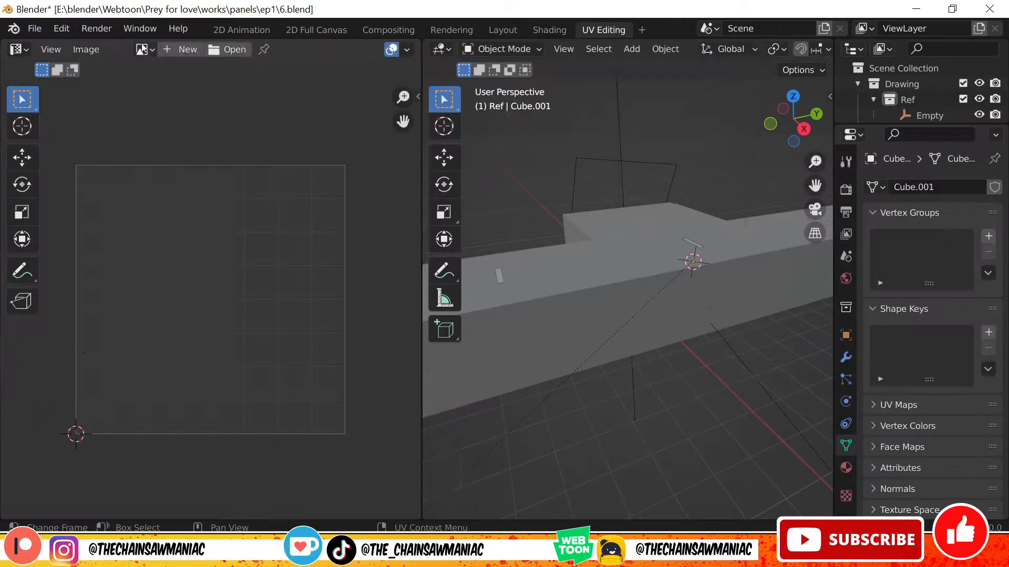
- In the Shading workspace, sketch a red shoulder line across the posed rig
click(548, 30)
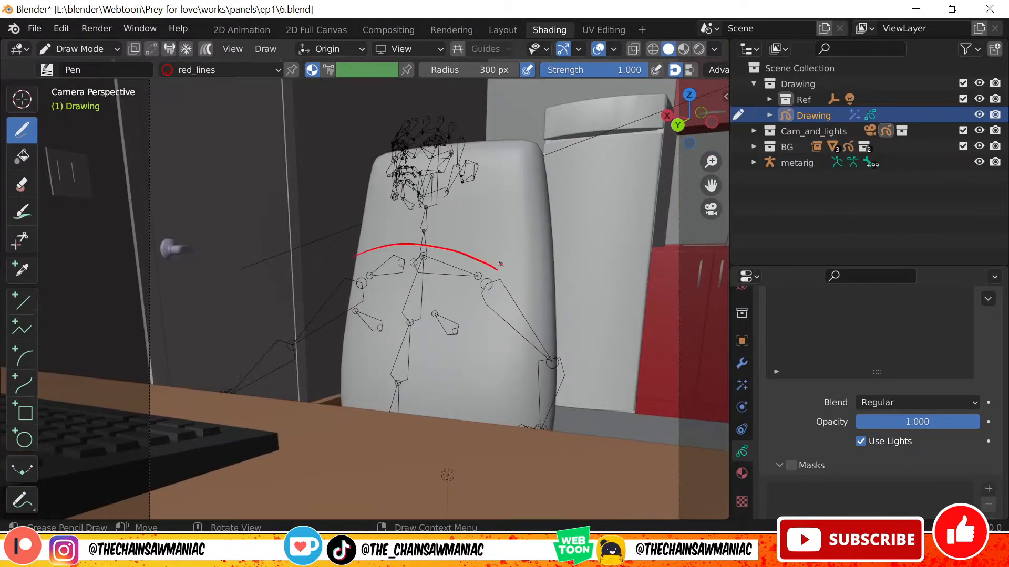
drag(357, 251, 476, 373)
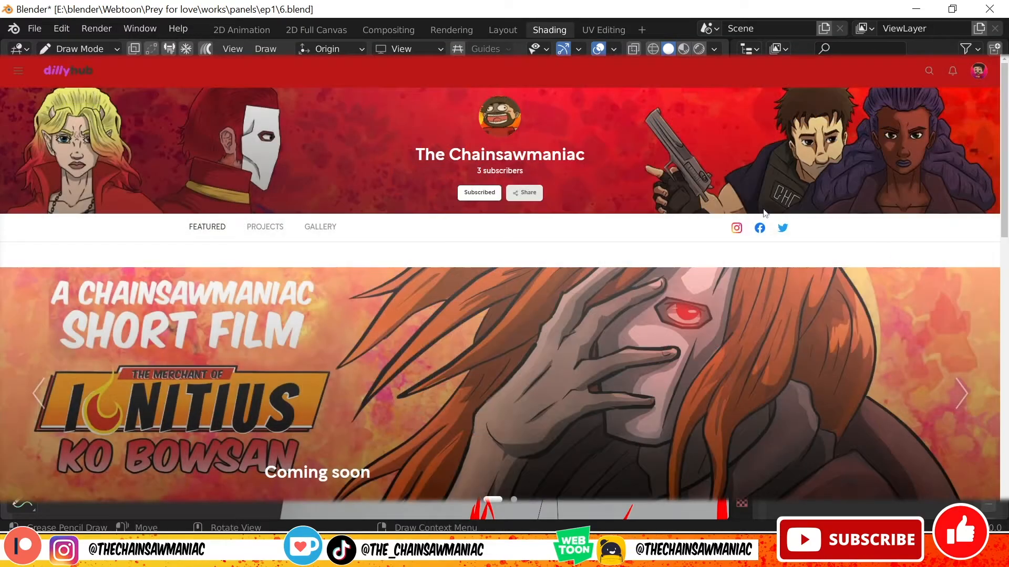
- Scroll the channel's Featured tab and show The Chainsawmaniac's projects list
scroll(down, 3)
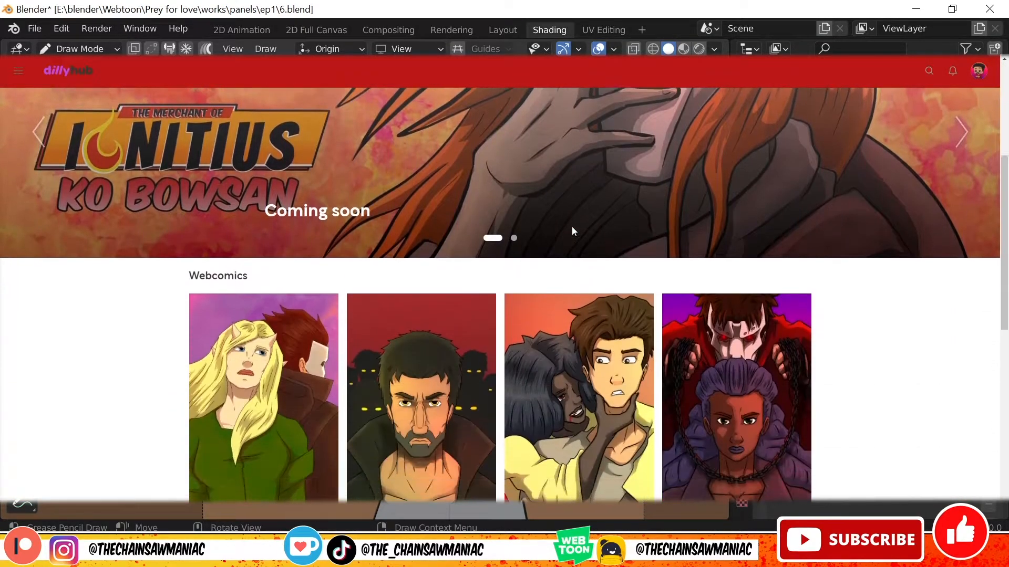
scroll(down, 3)
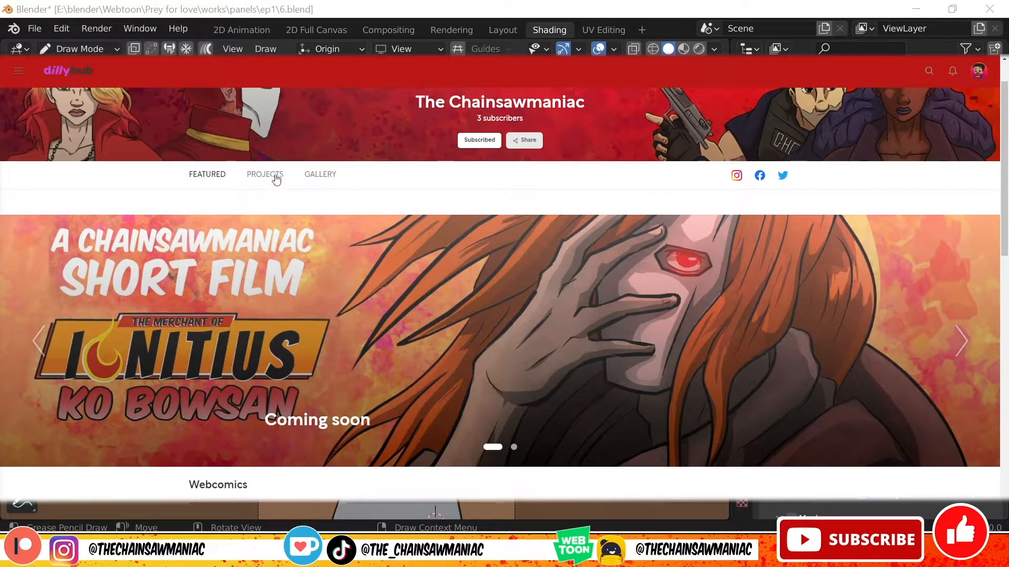
click(264, 174)
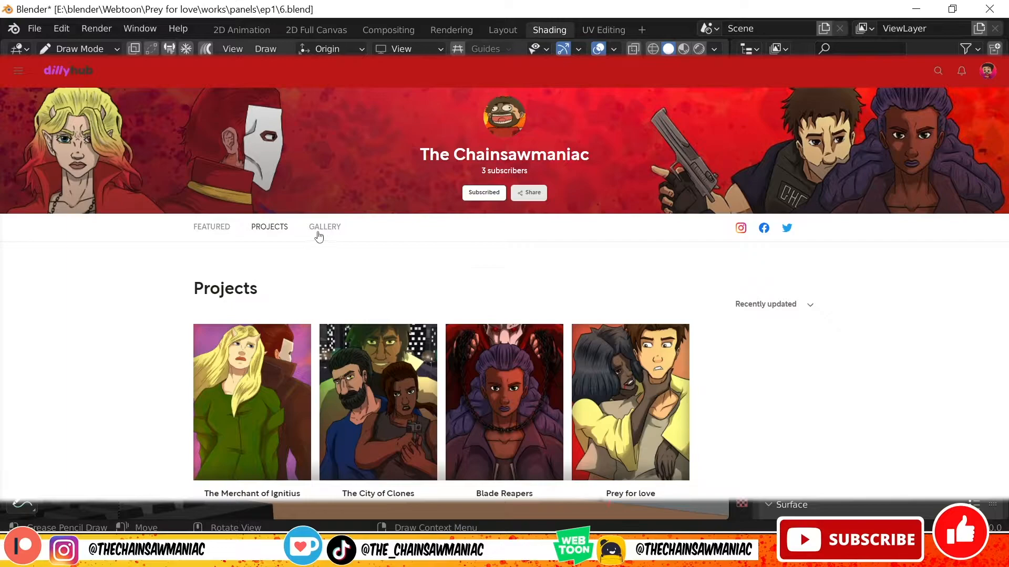
mouse_move(465, 270)
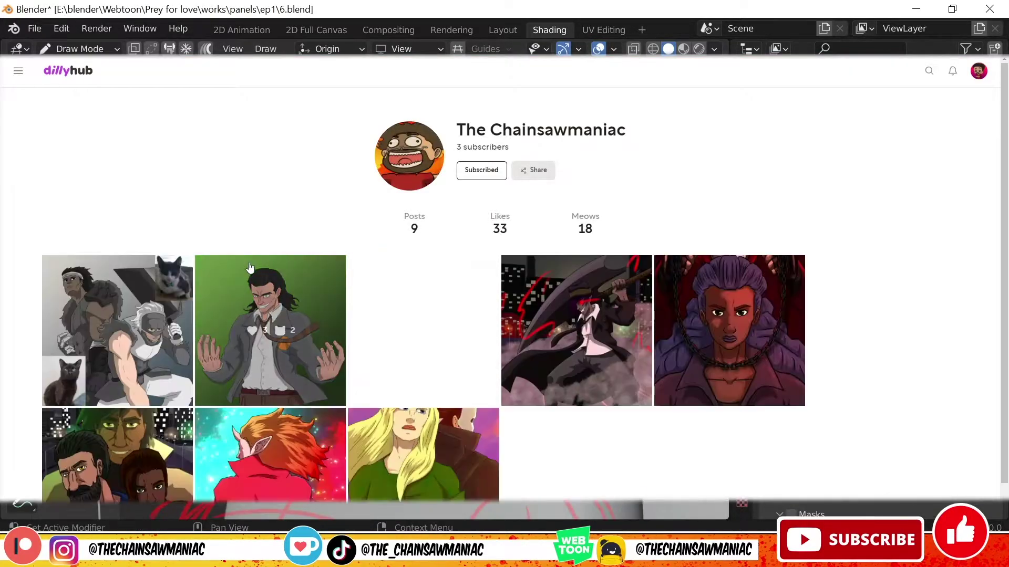
- Scroll further down the DillyHub gallery before returning to Blender
scroll(down, 3)
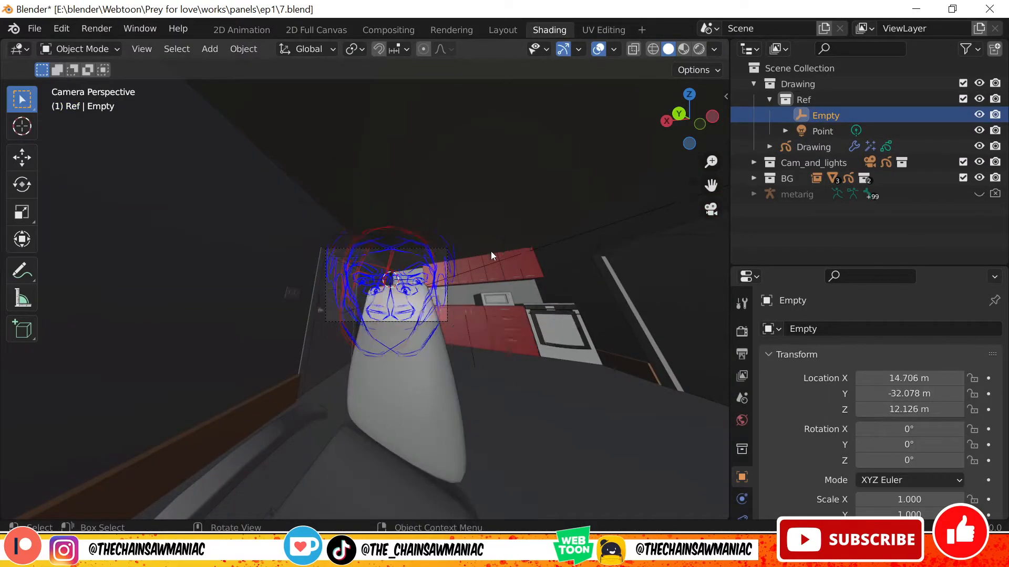
- Select the Empty in the outliner to rename it z for mirroring
click(813, 146)
text(z)
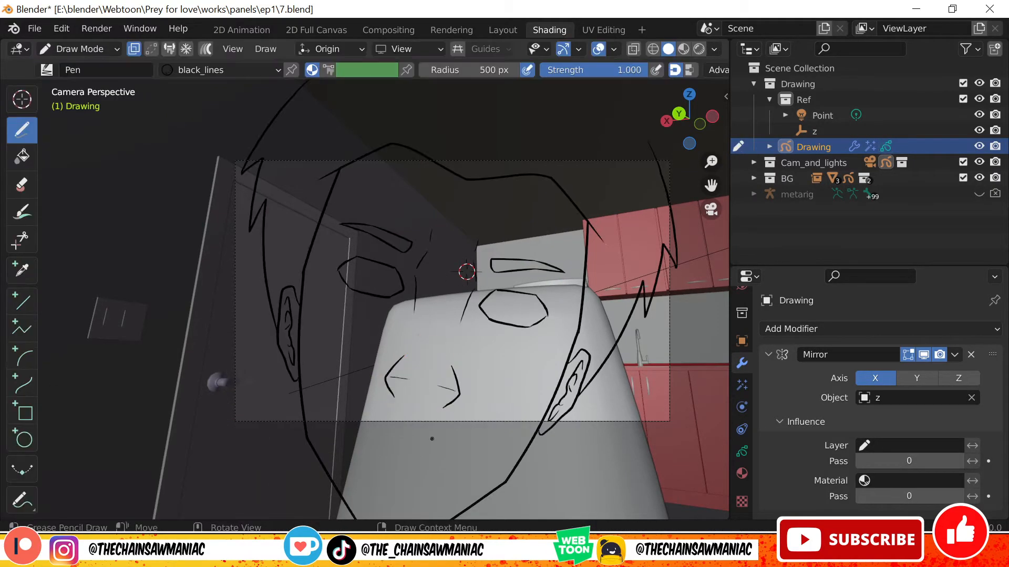
- Switch the face drawing from Draw Mode into Edit Mode via the mode menu
click(79, 48)
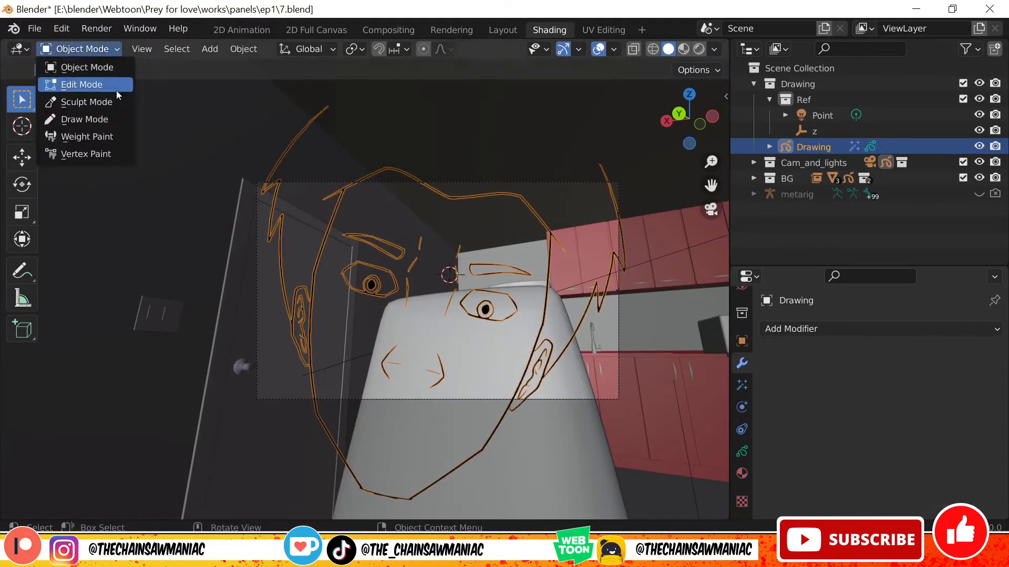
click(81, 84)
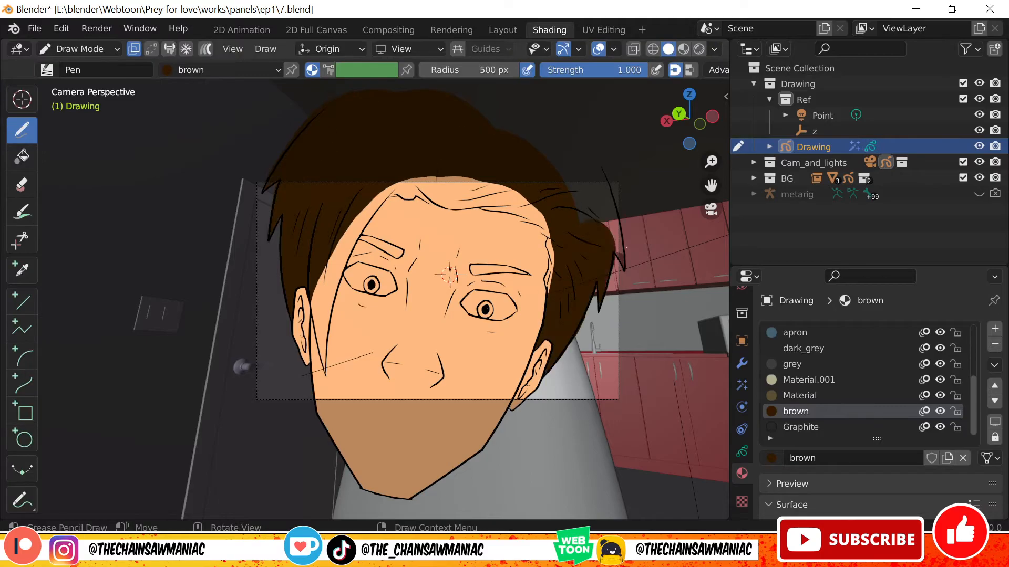
- Refine the hair strokes in Edit Mode before painting black_fill shadows on the masked layer
click(21, 184)
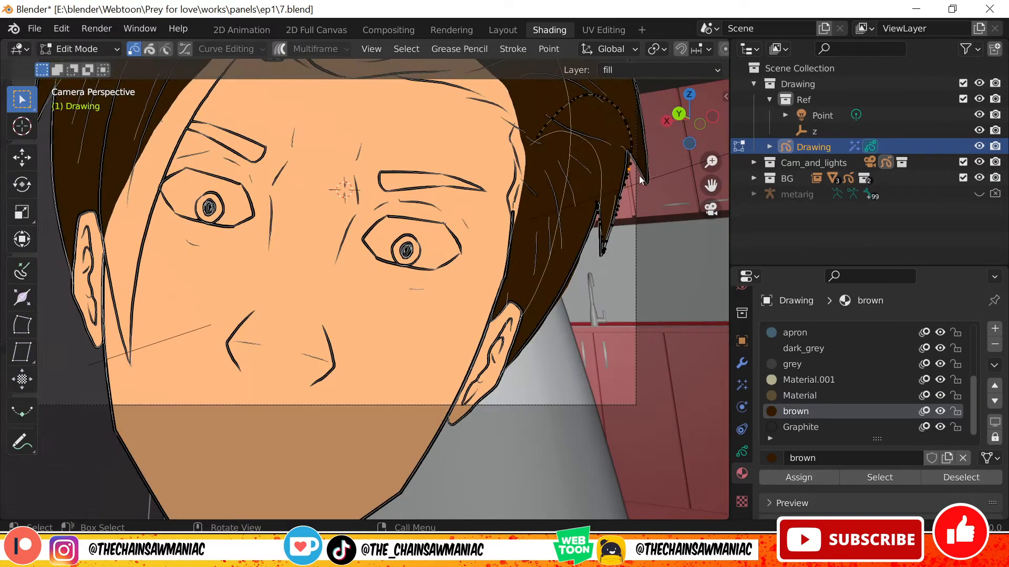
click(79, 48)
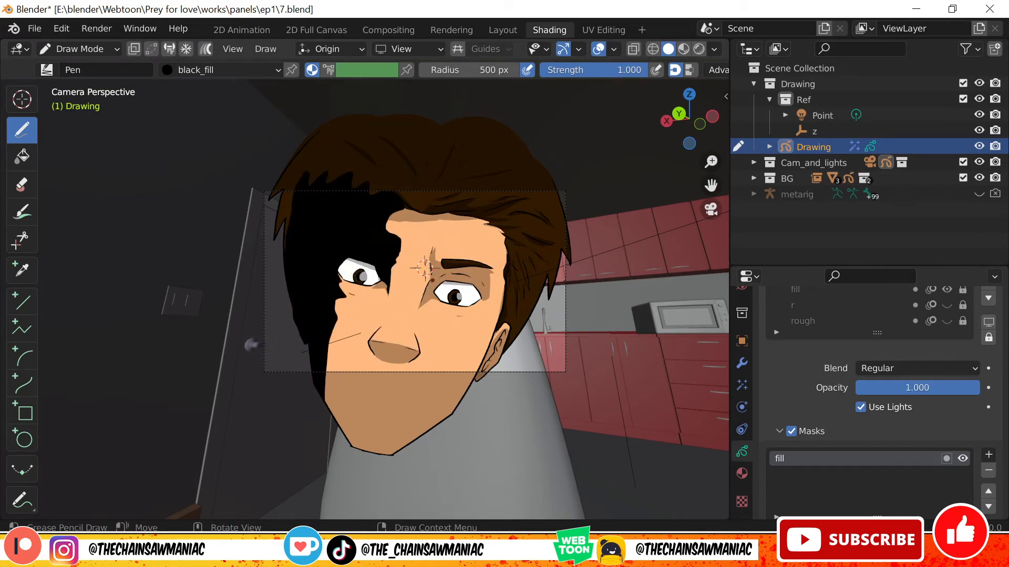
- Paint white eye highlights and a faint pp_stone_1 overlay on GP_Layer.002, then save the panel
drag(916, 387, 864, 388)
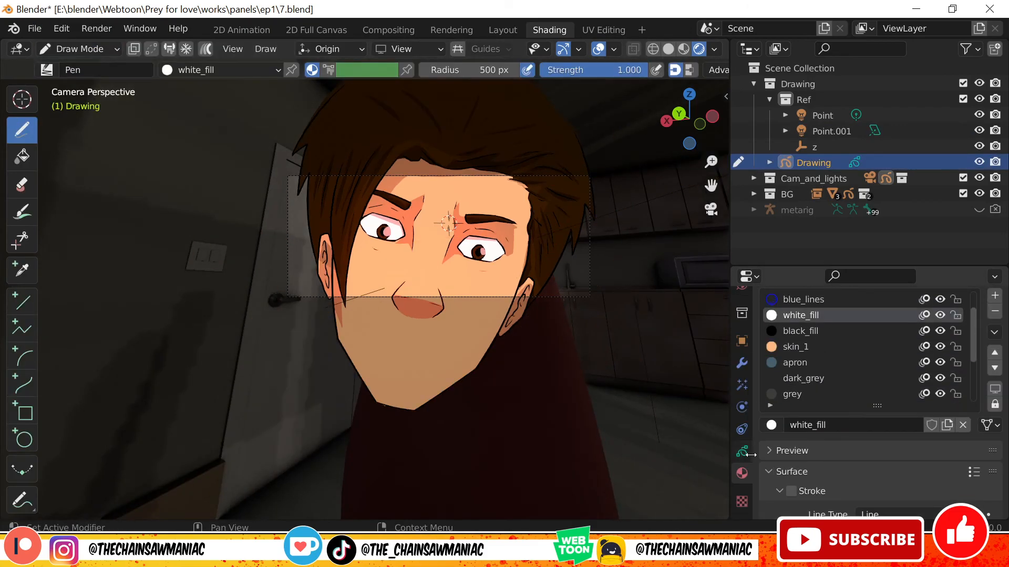
click(46, 69)
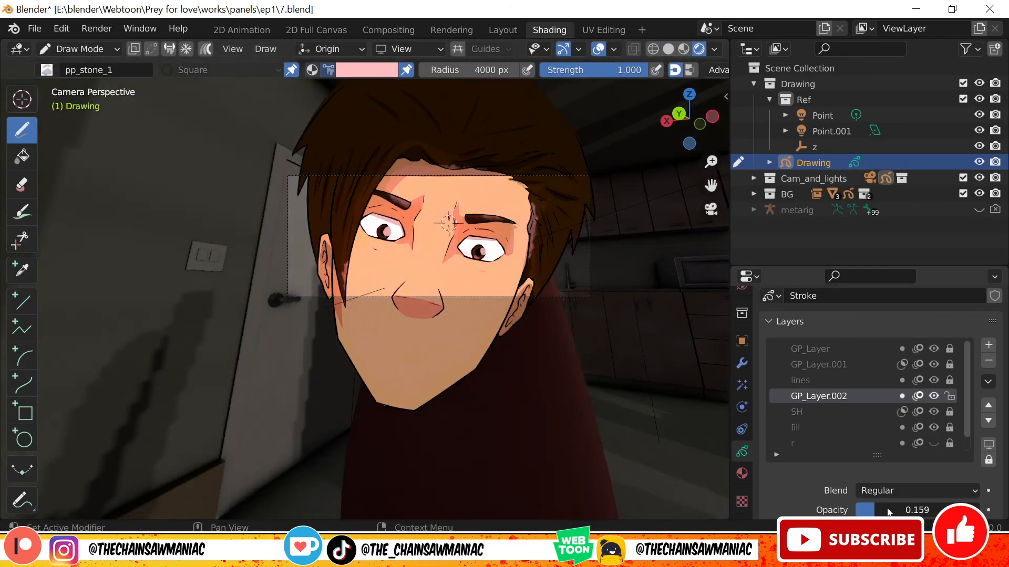
click(97, 28)
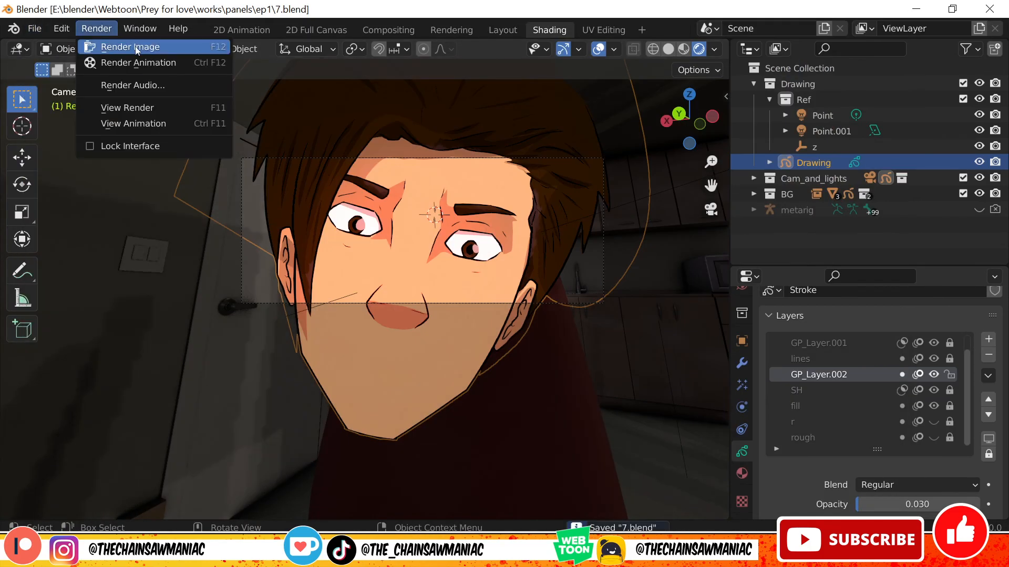